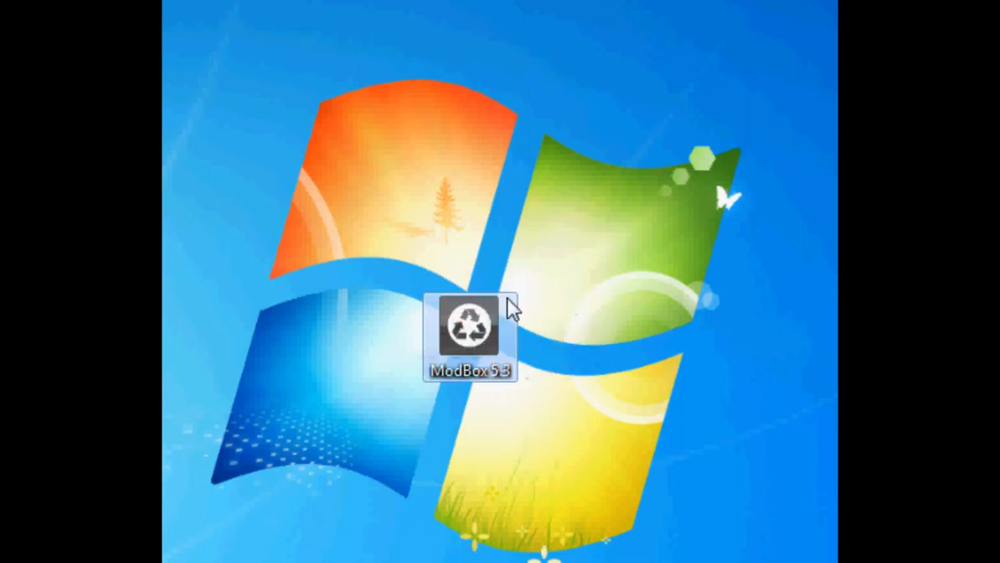
mouse_move(469, 328)
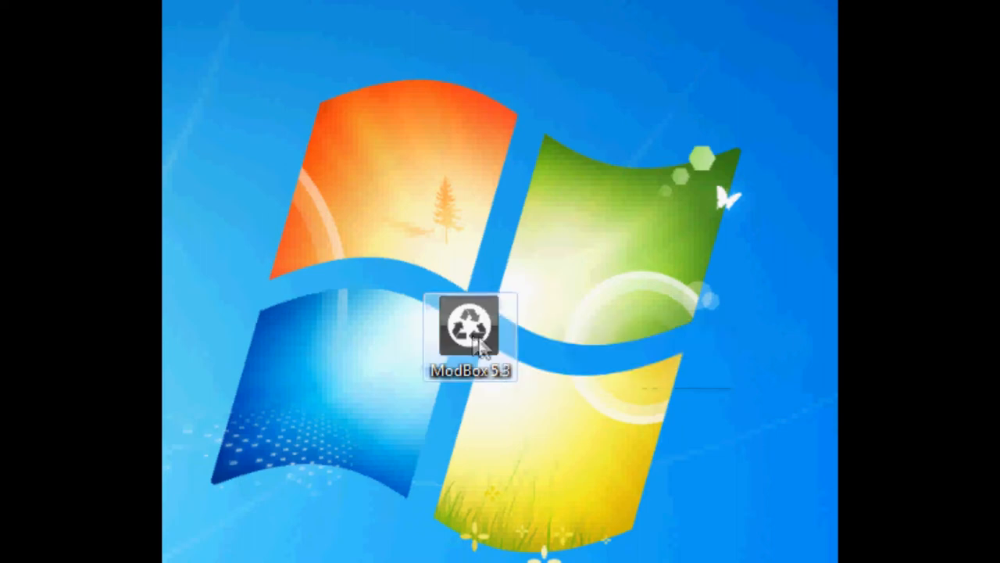
Step: Launch ModBox 5.3 from its shortcut and enter the name xEMxPC with PC selected
double_click(472, 328)
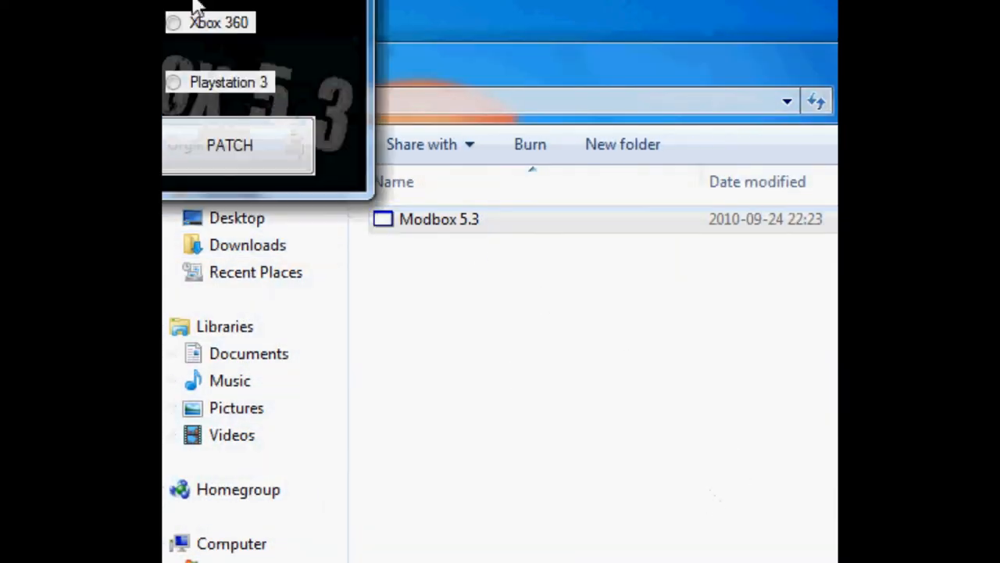
double_click(439, 219)
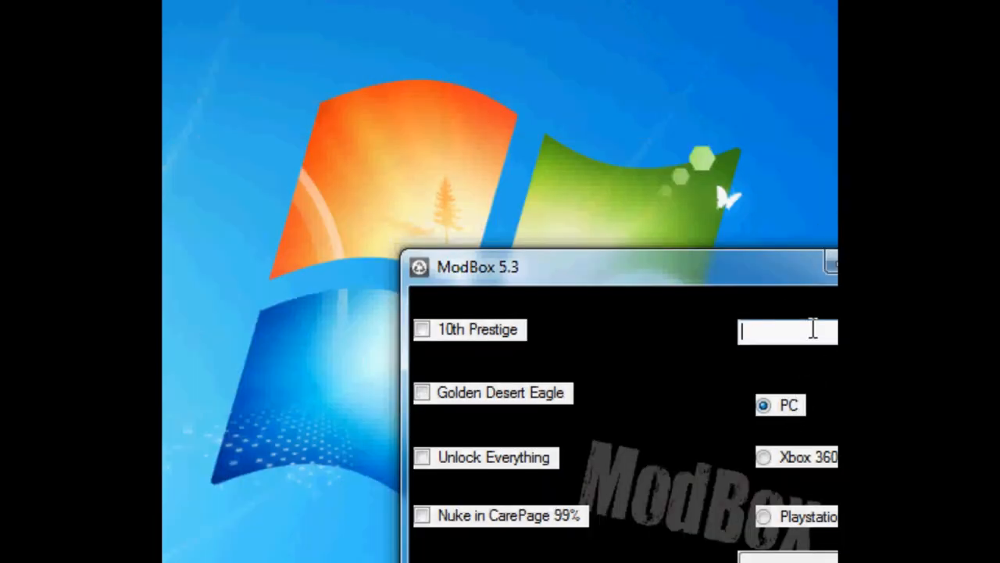
type("xEN")
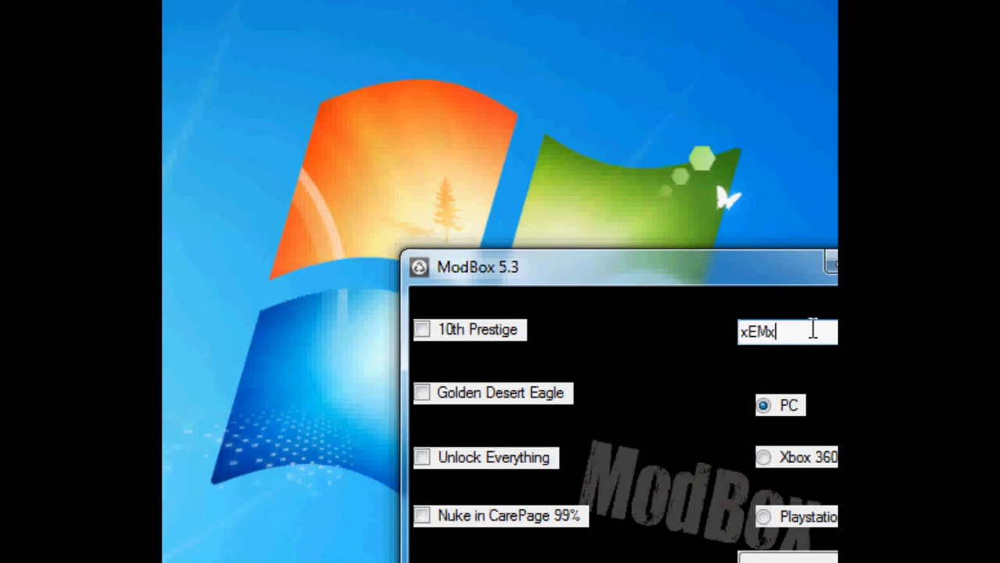
type("PC")
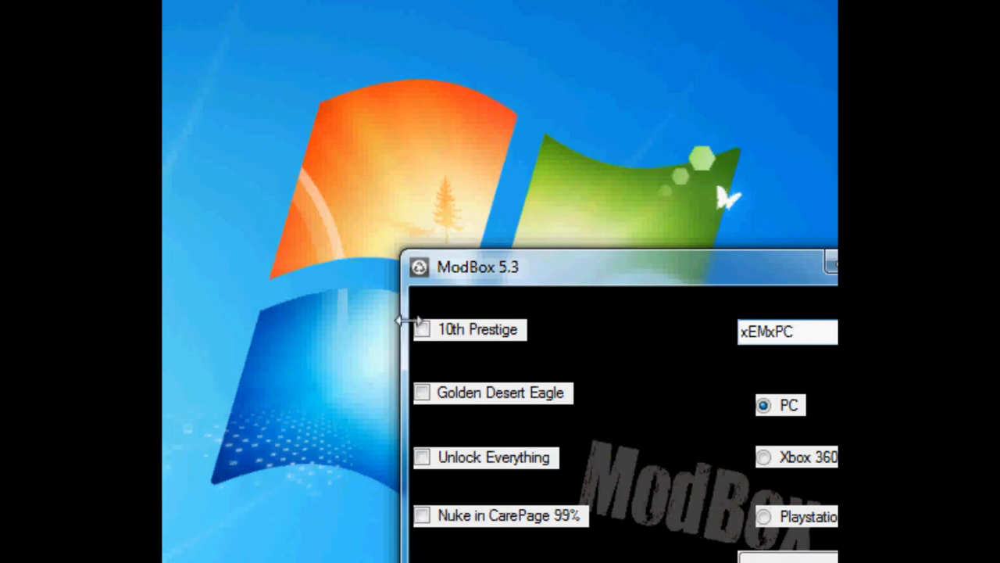
Step: Tick the 10th Prestige, Golden Desert Eagle, Unlock Everything and Nuke in CarePage 99% mods
left_click(422, 328)
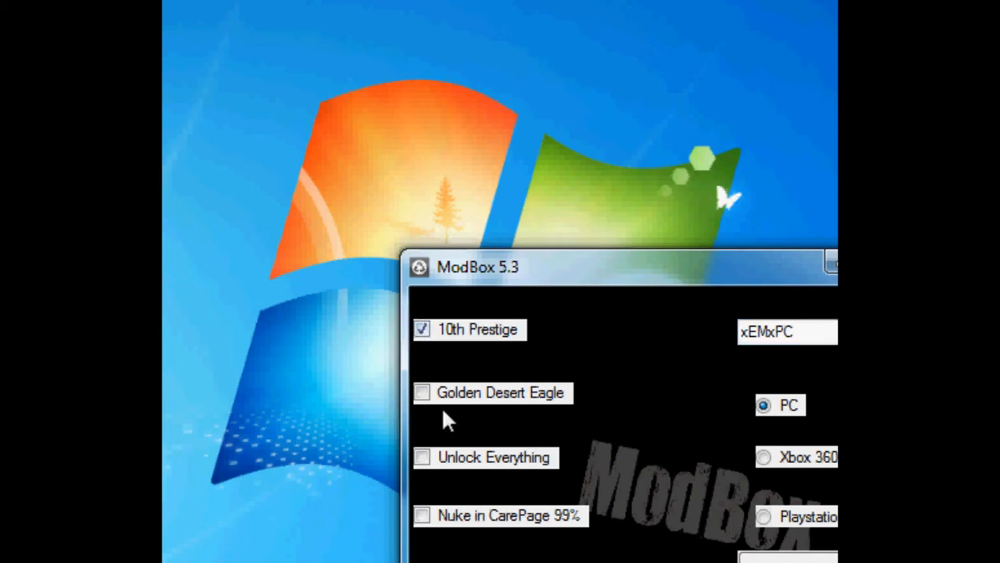
left_click(422, 393)
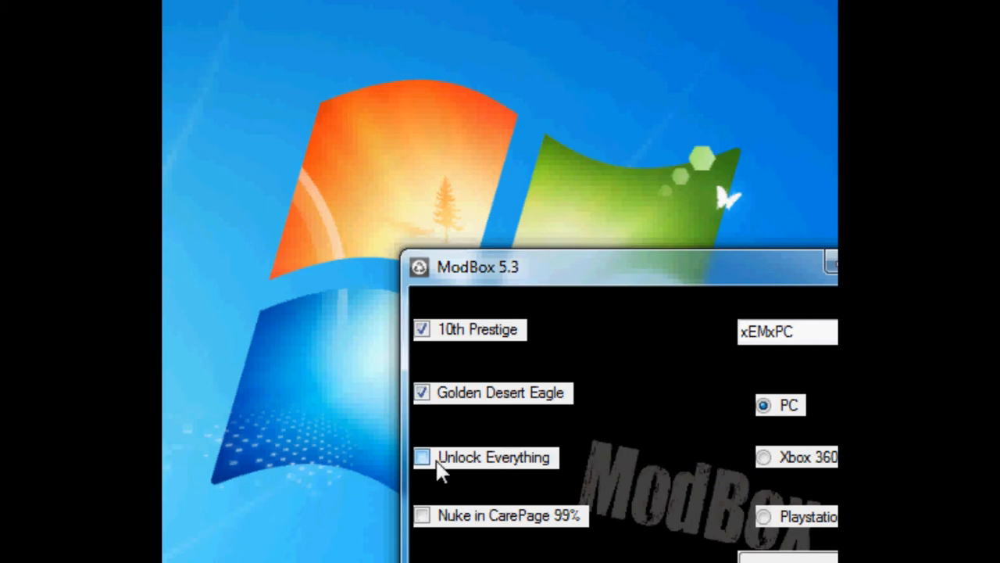
left_click(422, 457)
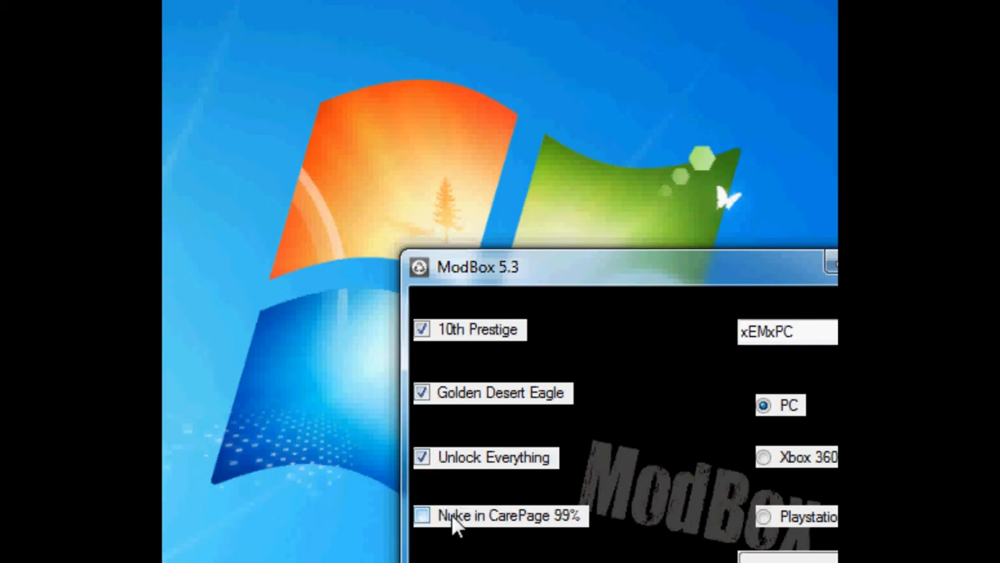
mouse_move(477, 535)
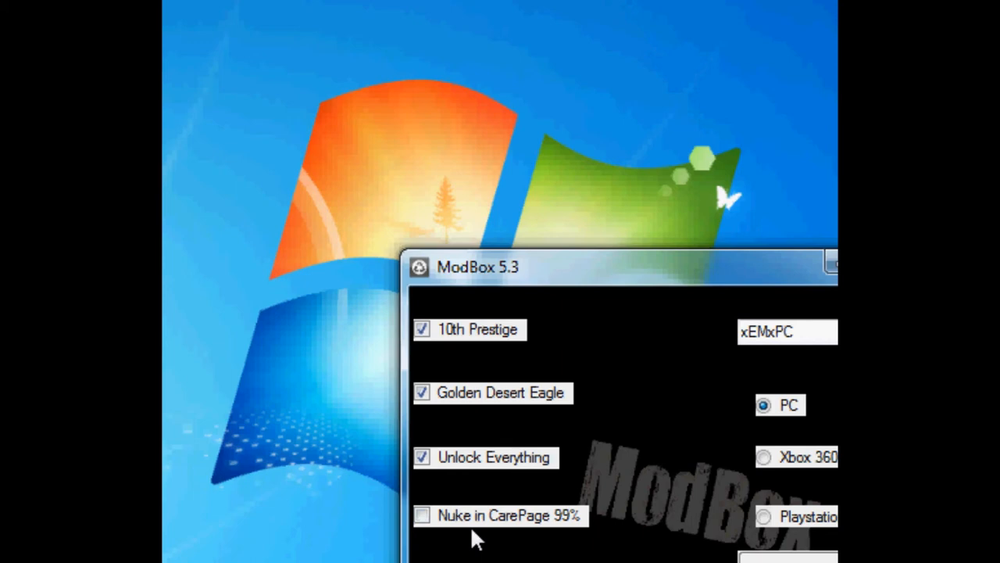
mouse_move(483, 540)
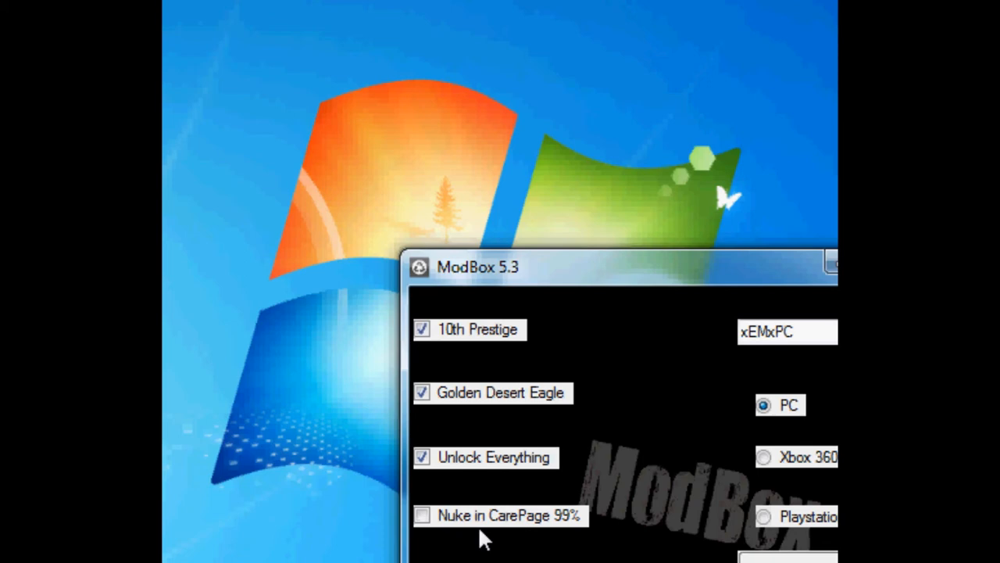
left_click(422, 516)
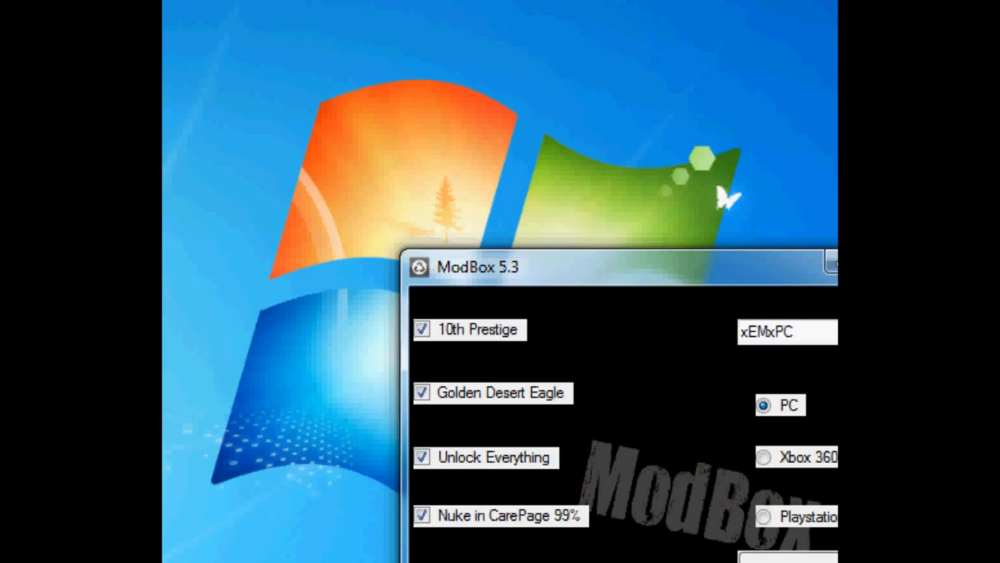
mouse_move(515, 550)
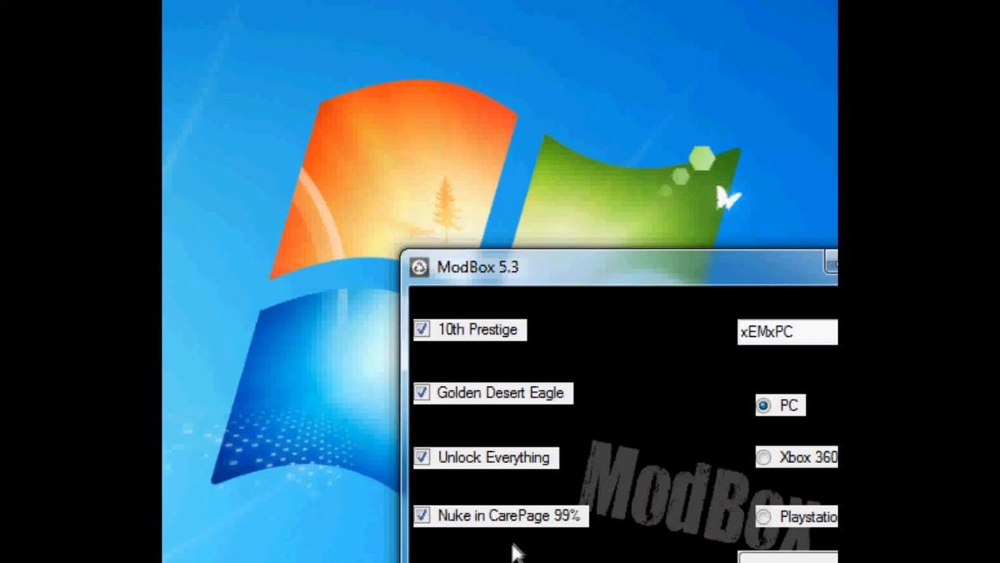
mouse_move(581, 399)
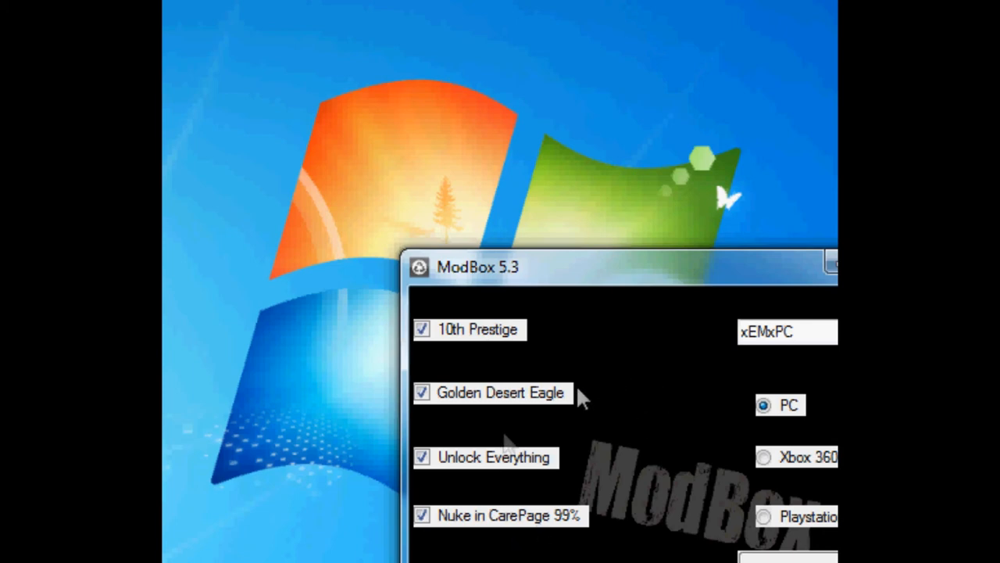
mouse_move(466, 503)
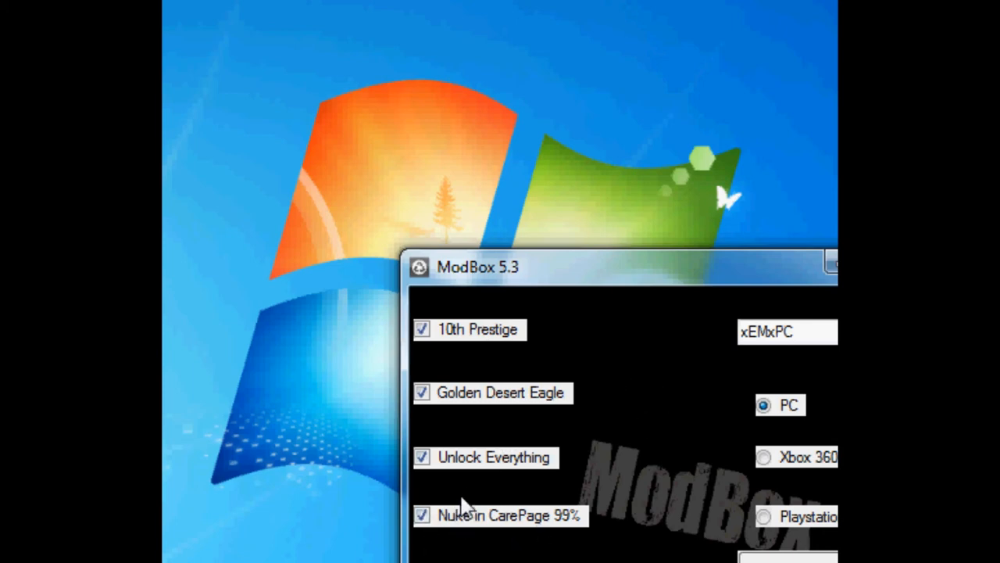
mouse_move(500, 491)
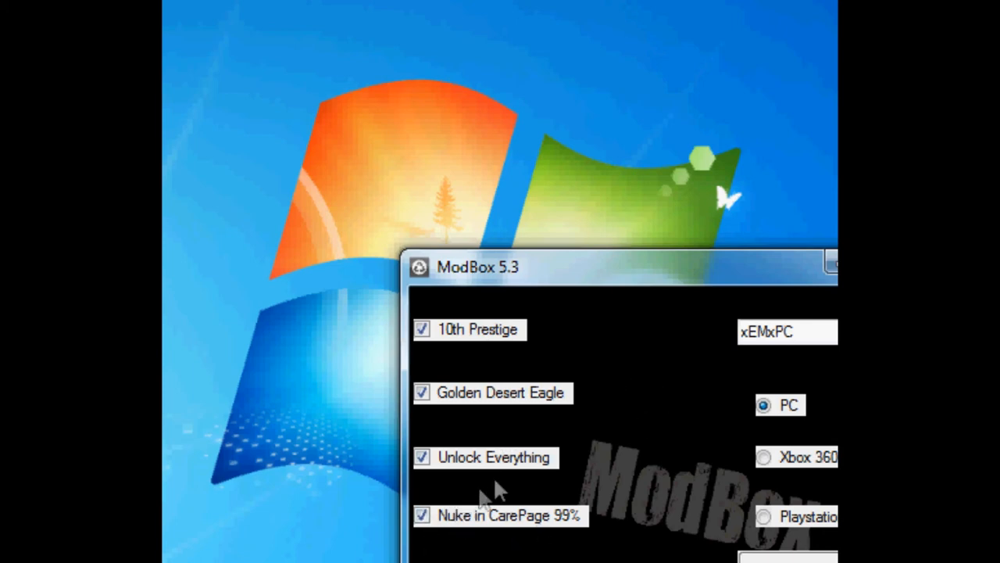
Step: Drag the ModBox window so the Antiban checkbox and PATCH button come into view
left_click_drag(500, 266, 570, 206)
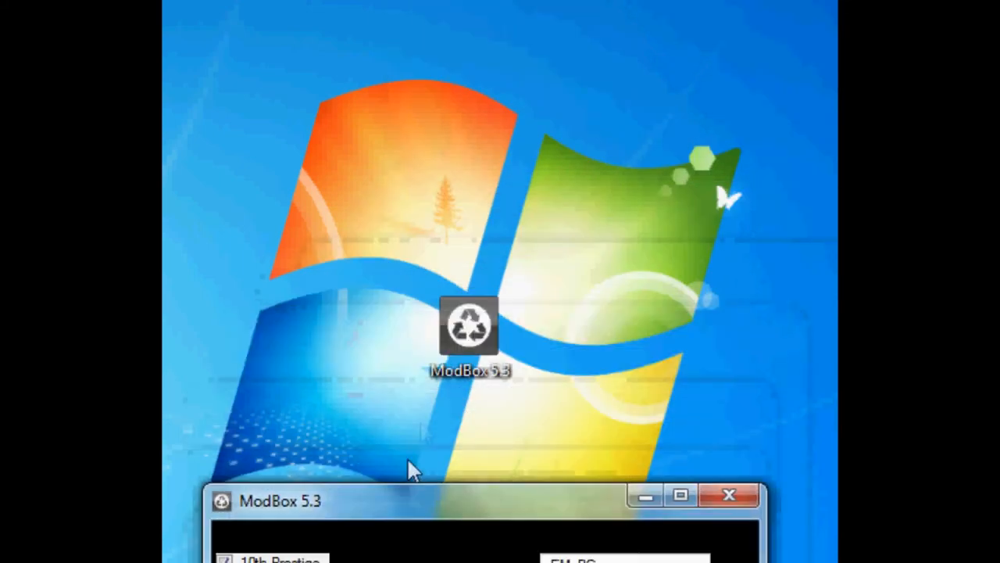
left_click_drag(469, 328, 763, 336)
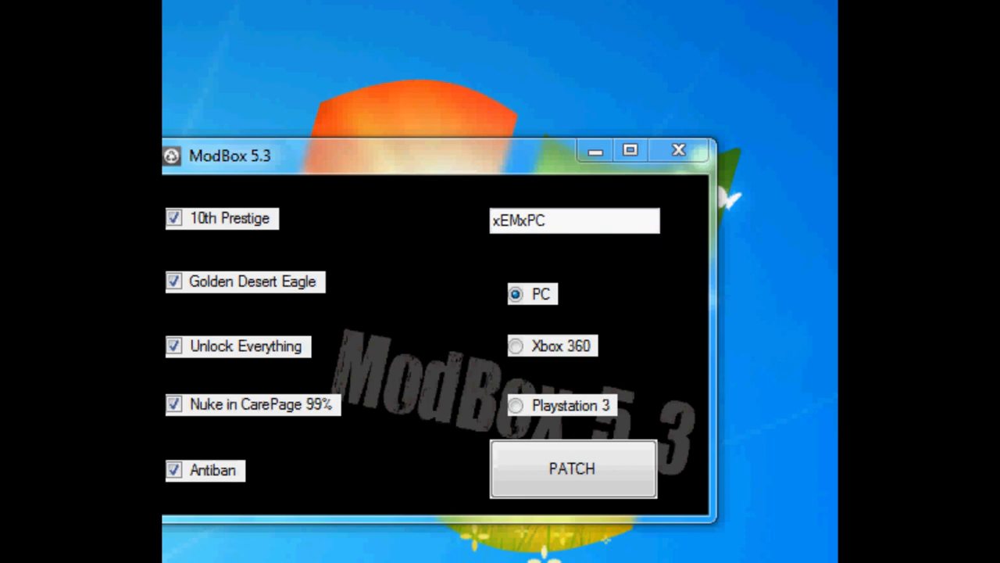
mouse_move(347, 519)
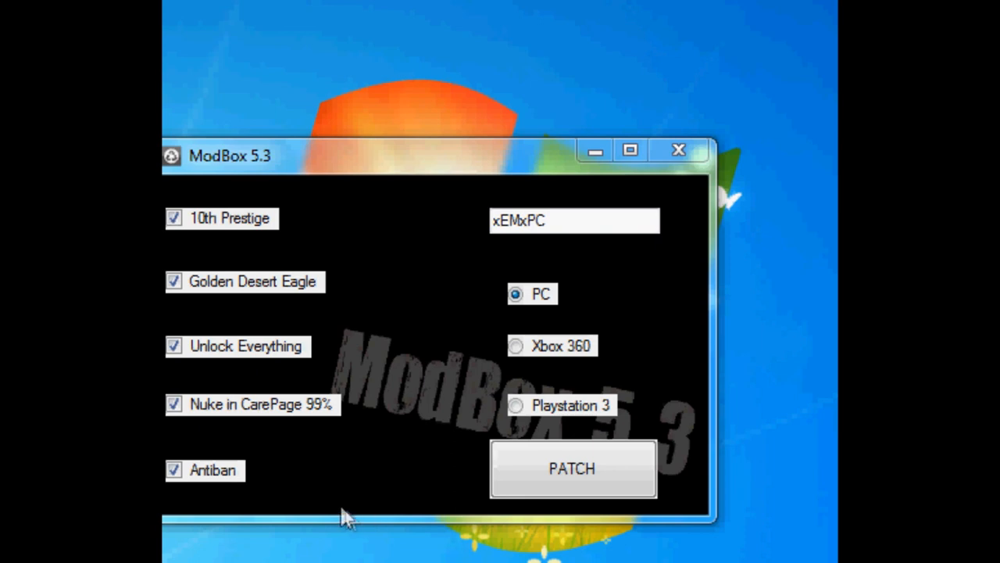